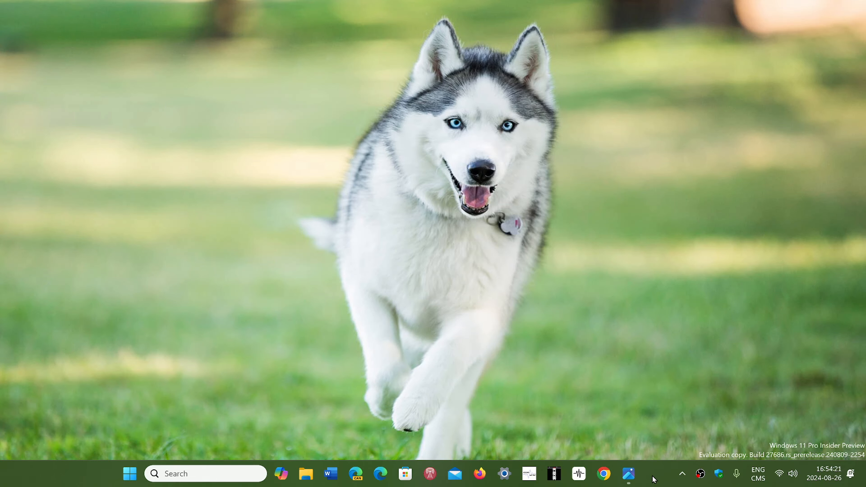
mouse_move(628, 473)
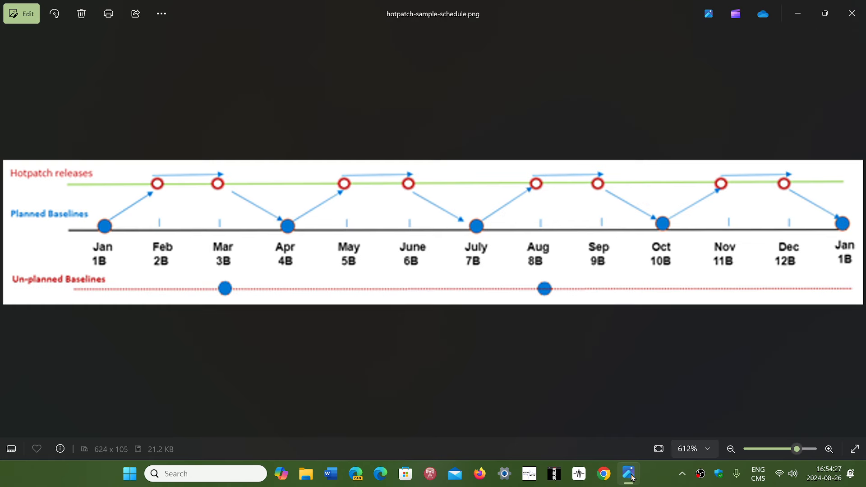
mouse_move(110, 254)
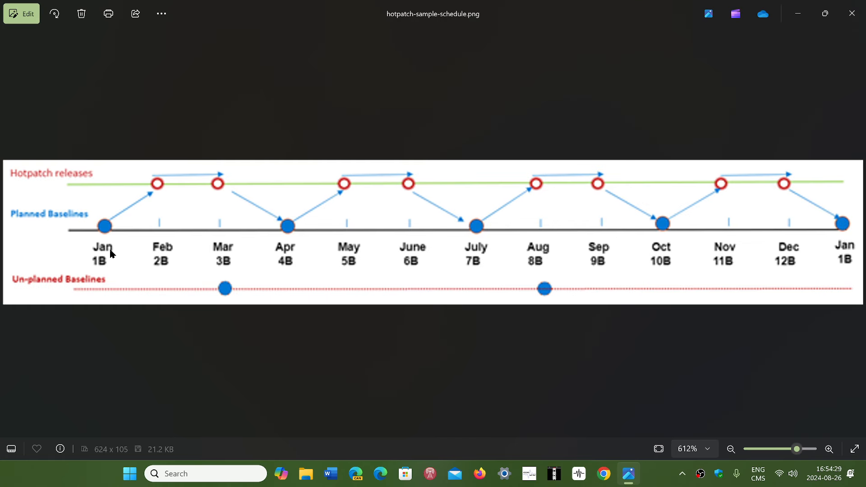
mouse_move(279, 365)
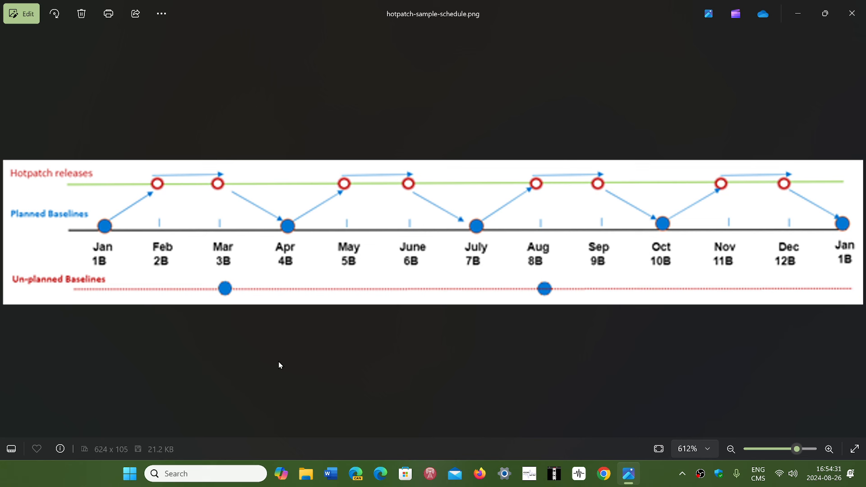
mouse_move(145, 205)
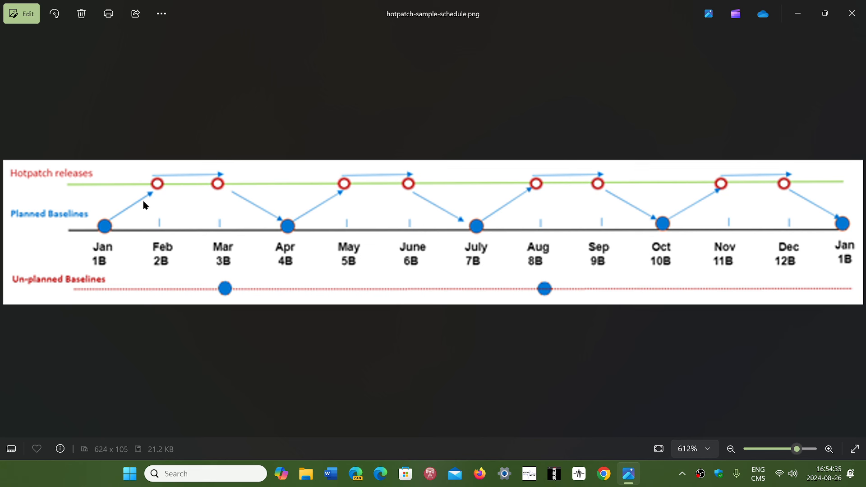
mouse_move(131, 200)
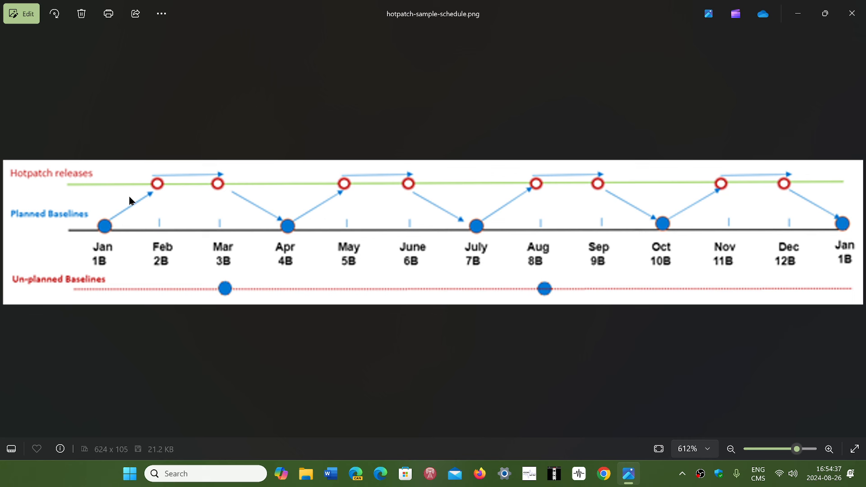
mouse_move(106, 259)
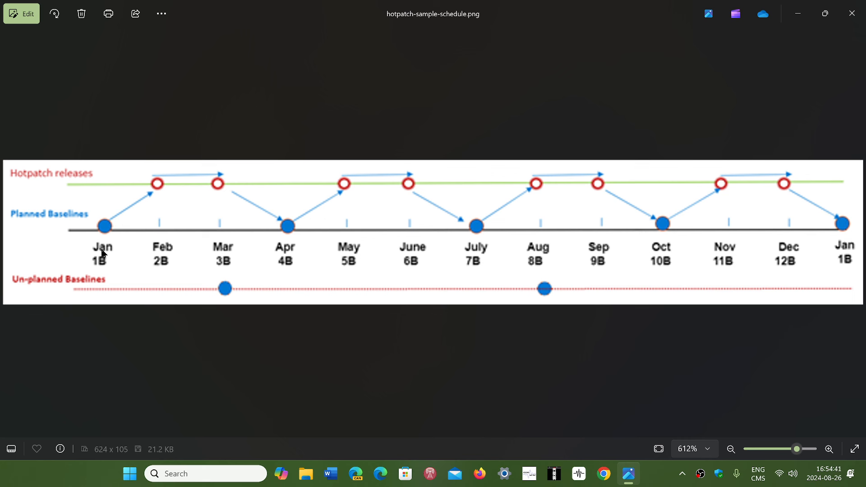
mouse_move(213, 198)
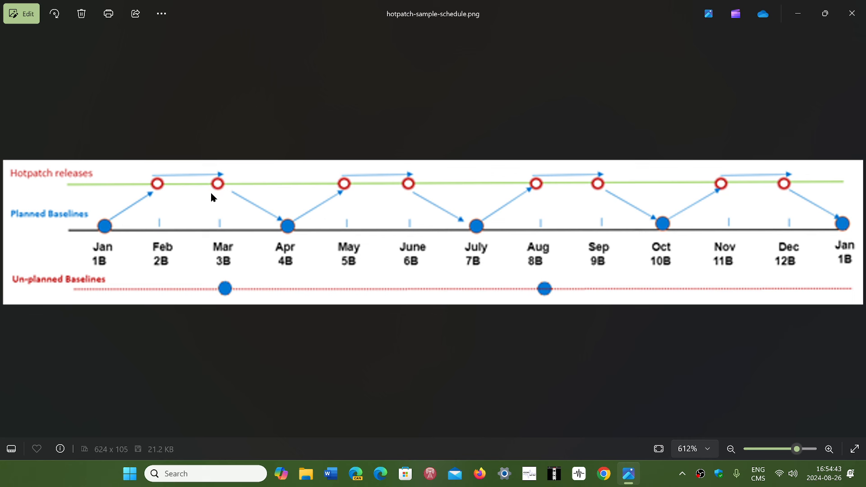
mouse_move(207, 223)
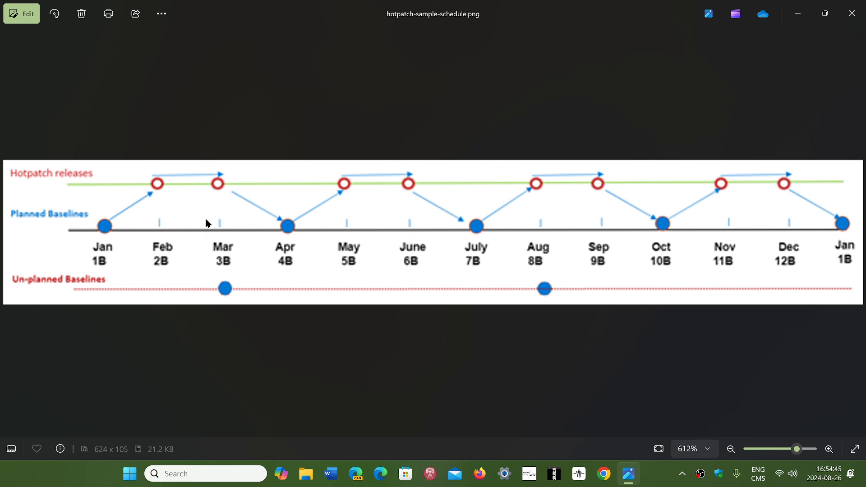
mouse_move(287, 259)
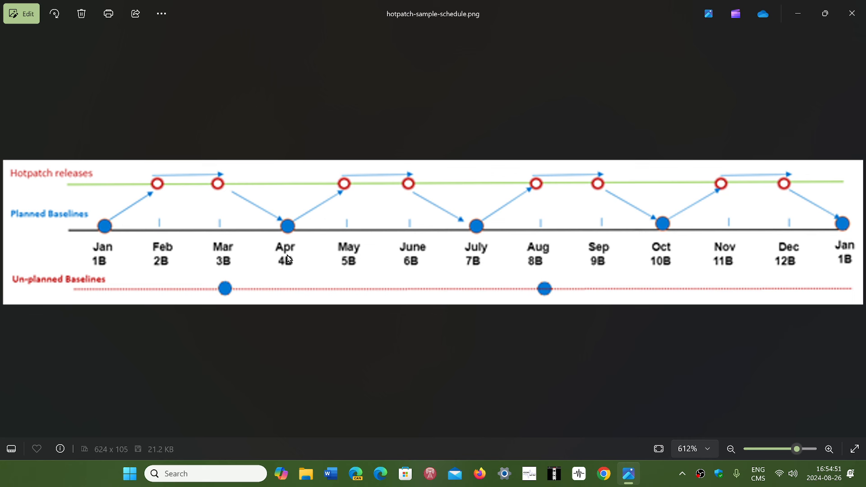
mouse_move(290, 235)
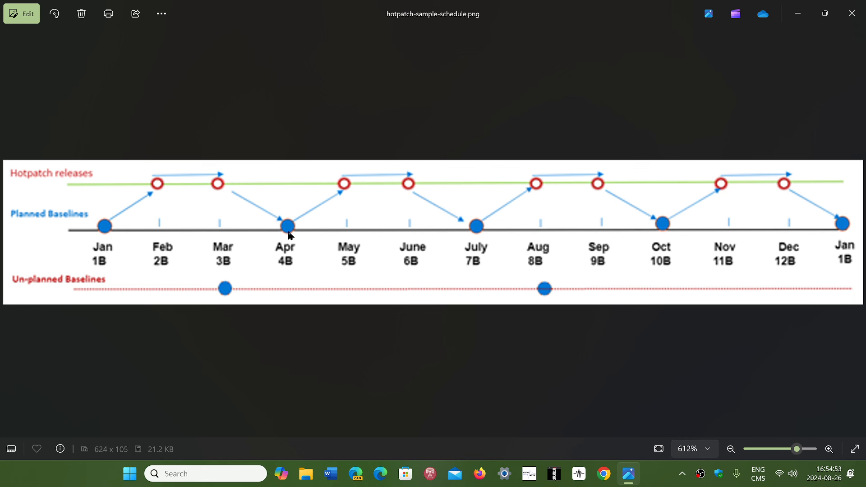
mouse_move(358, 186)
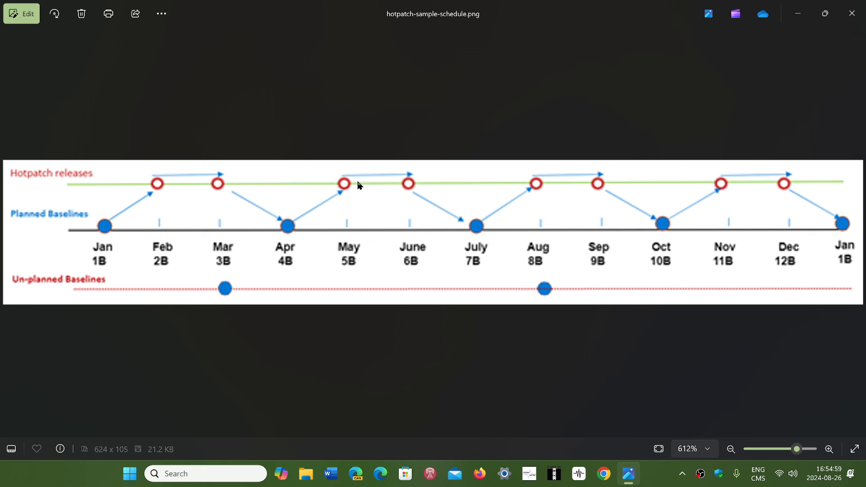
mouse_move(466, 213)
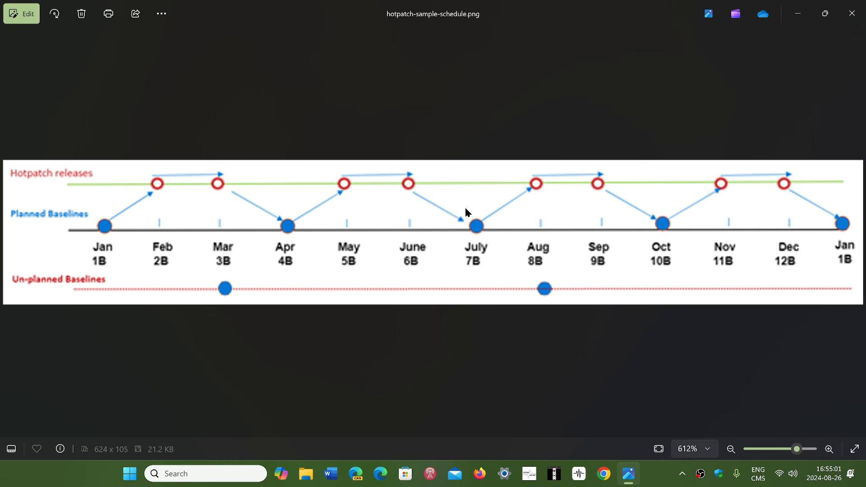
mouse_move(479, 236)
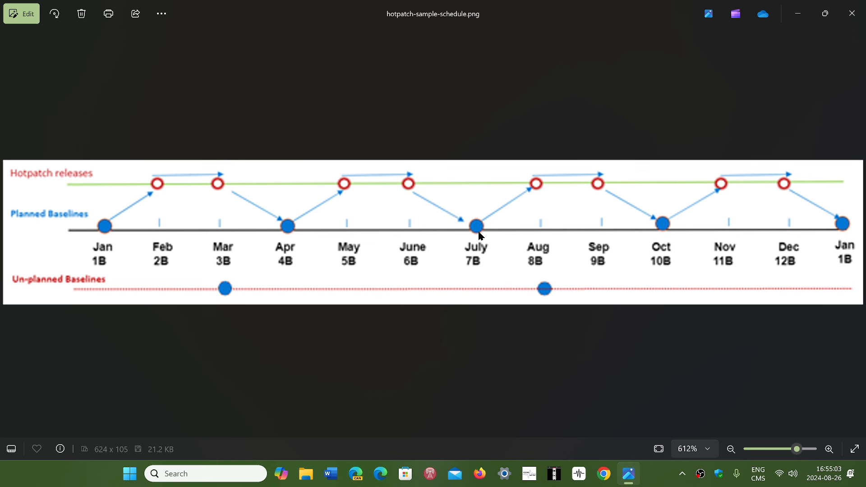
mouse_move(683, 206)
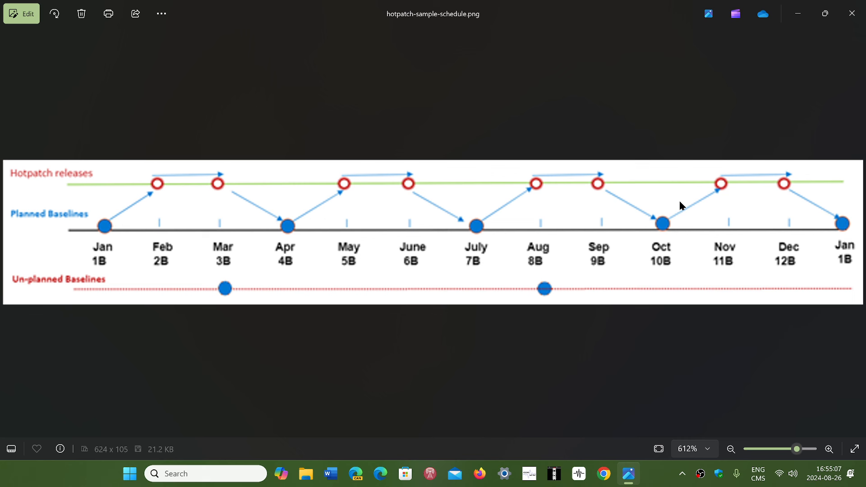
mouse_move(119, 228)
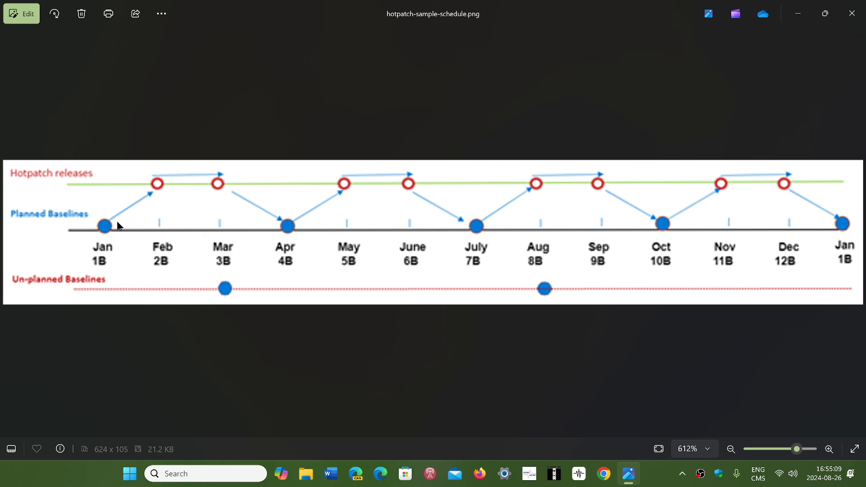
mouse_move(653, 232)
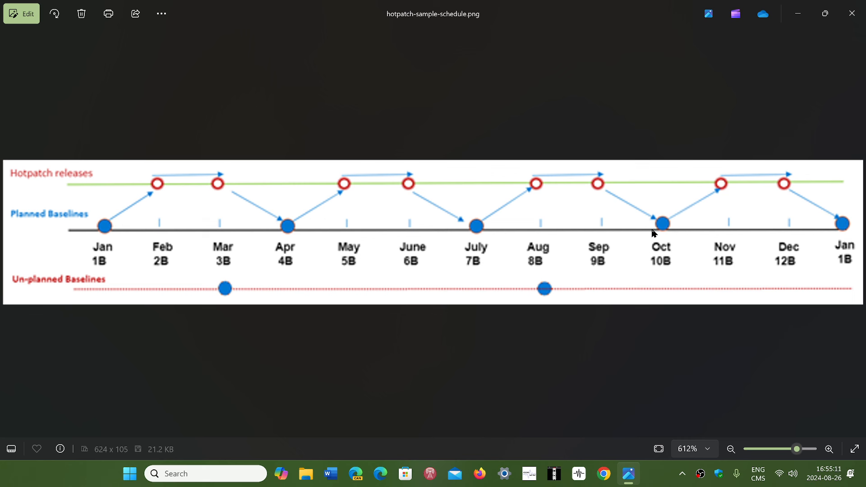
mouse_move(663, 235)
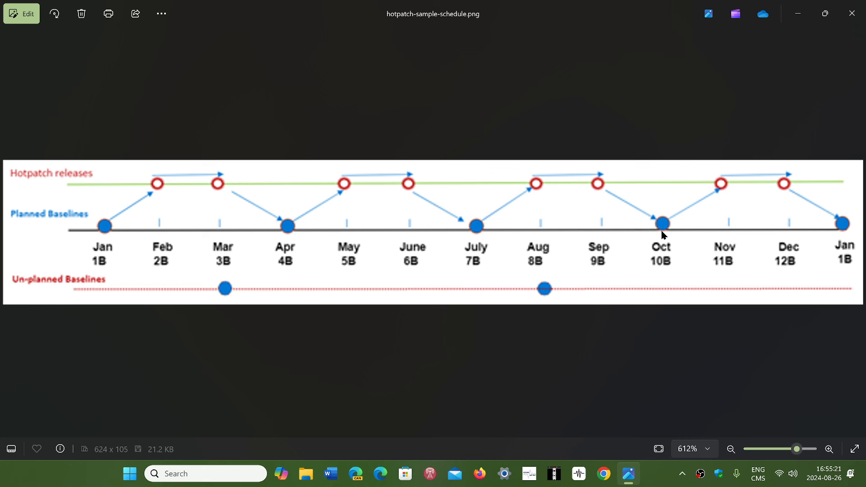
mouse_move(465, 257)
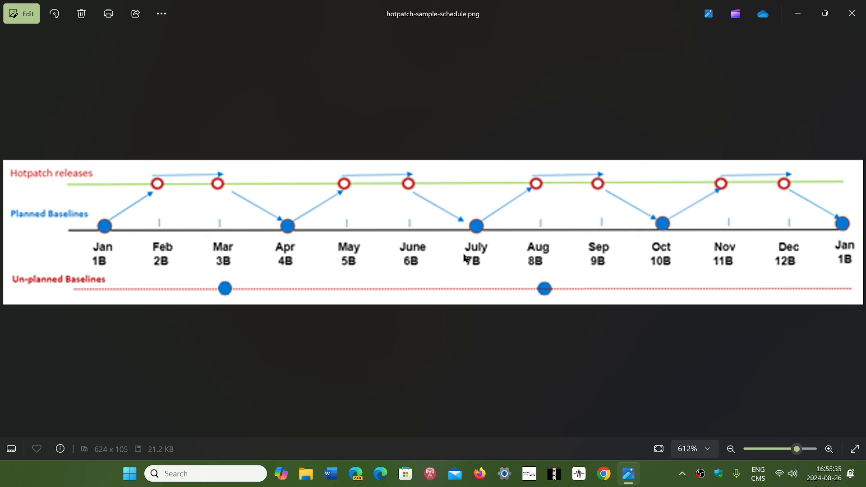
mouse_move(106, 228)
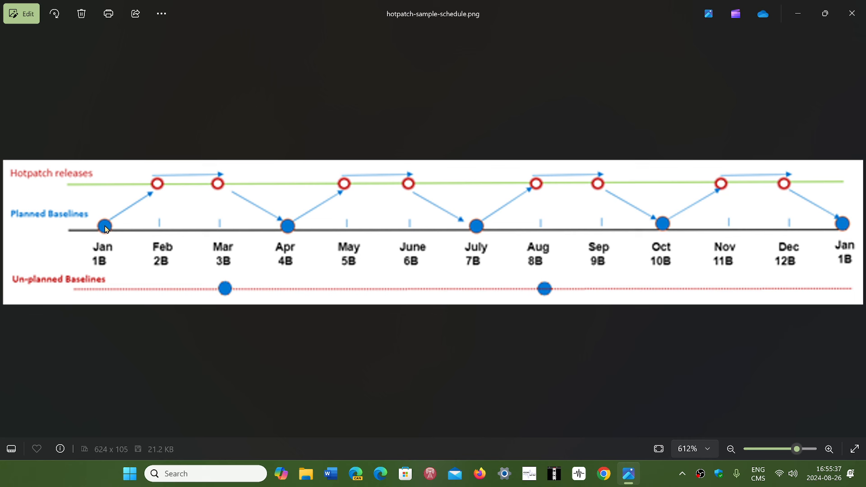
mouse_move(292, 230)
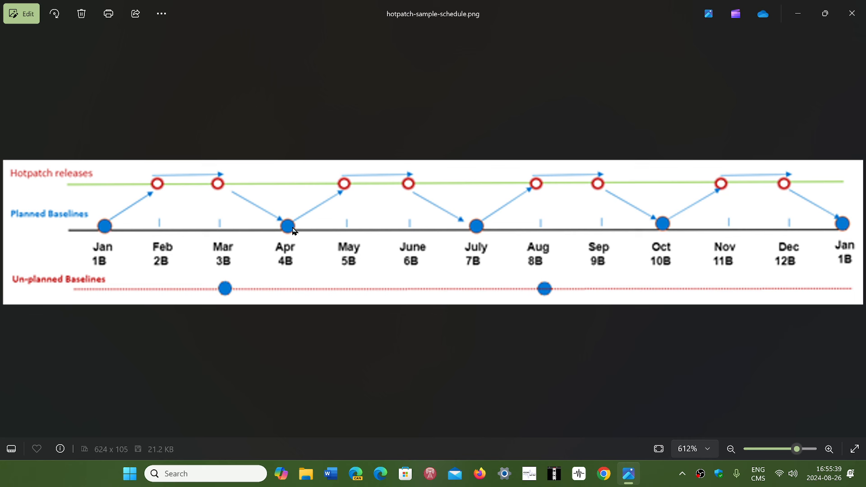
mouse_move(481, 223)
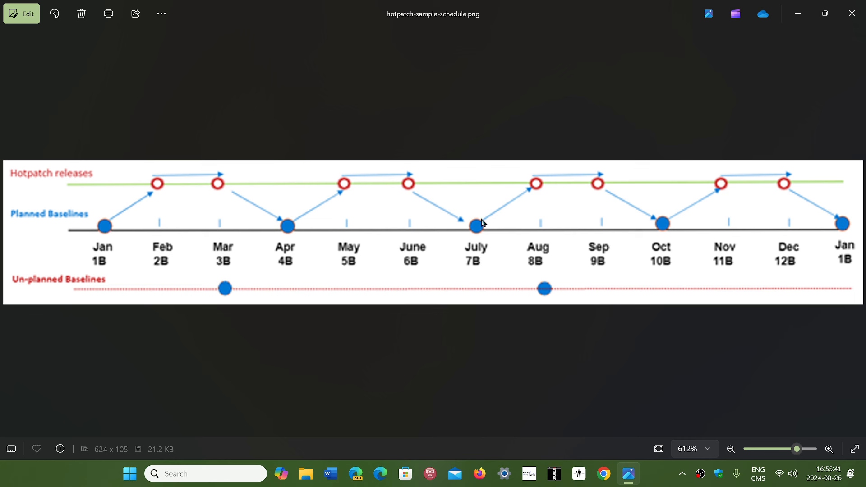
mouse_move(667, 228)
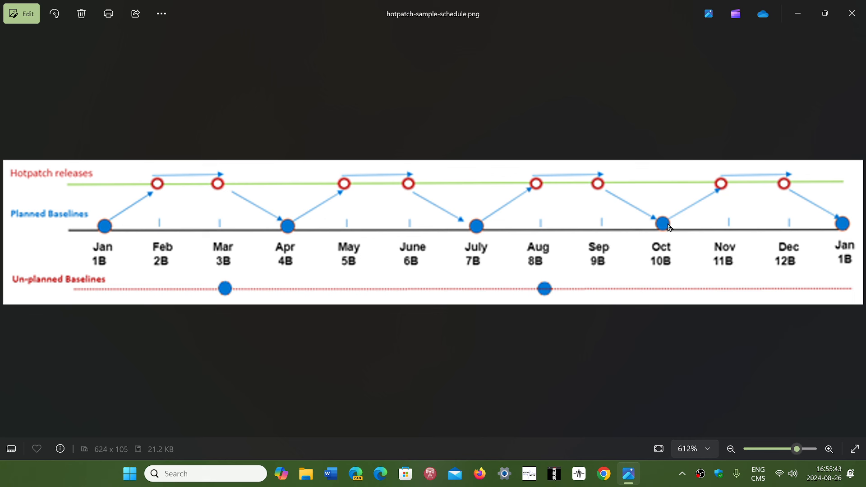
mouse_move(848, 235)
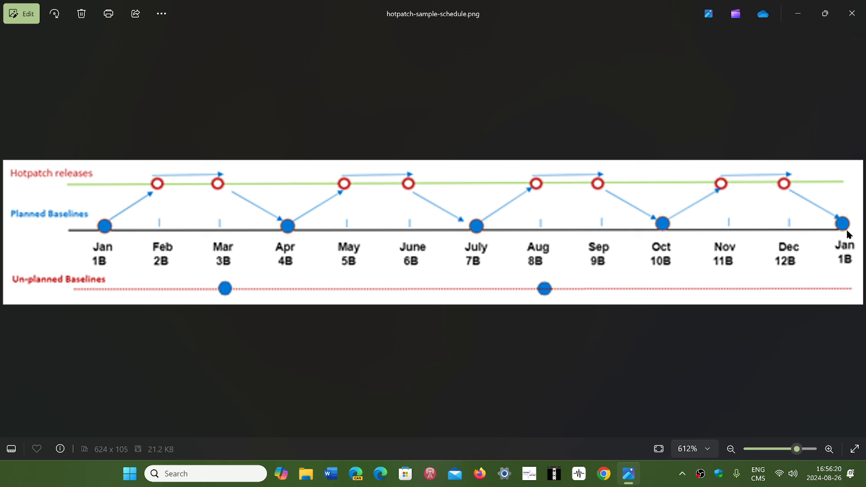
mouse_move(645, 286)
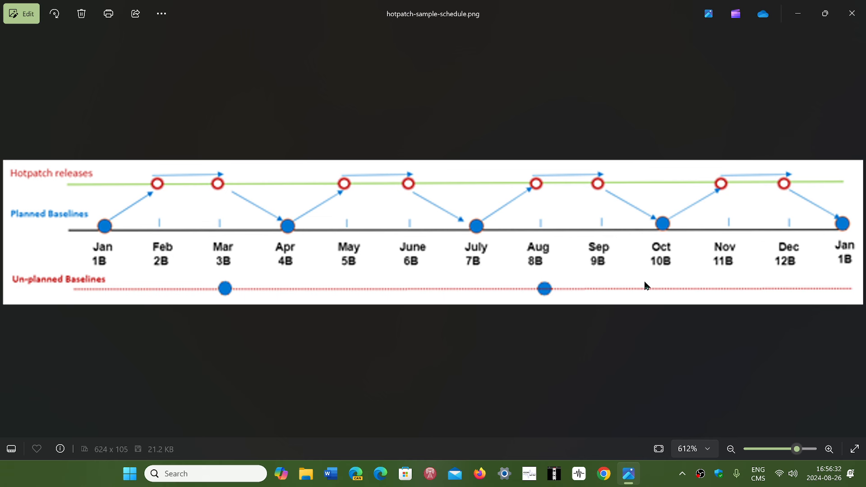